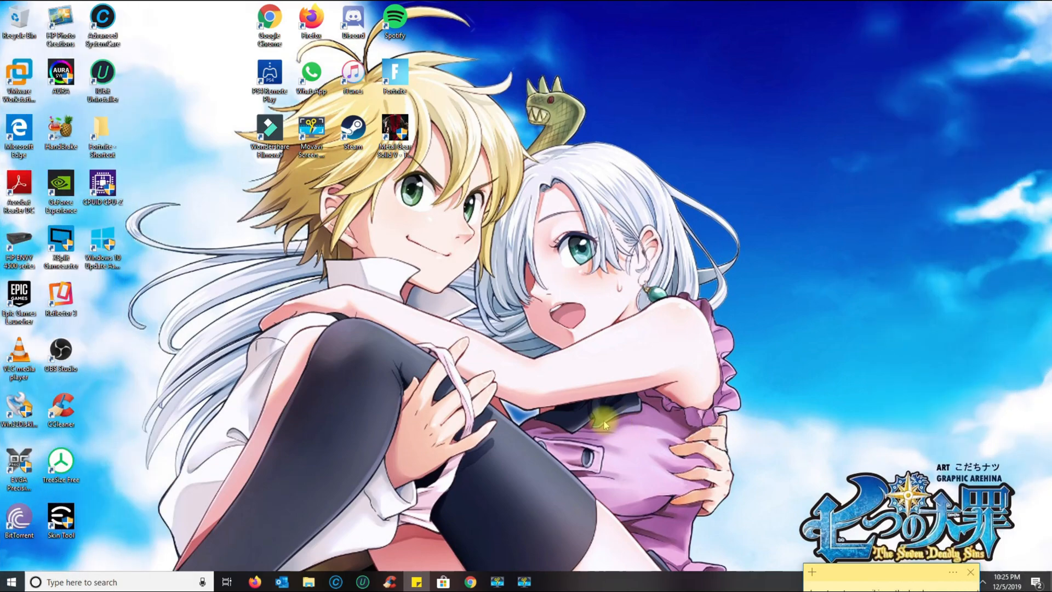
mouse_move(885, 581)
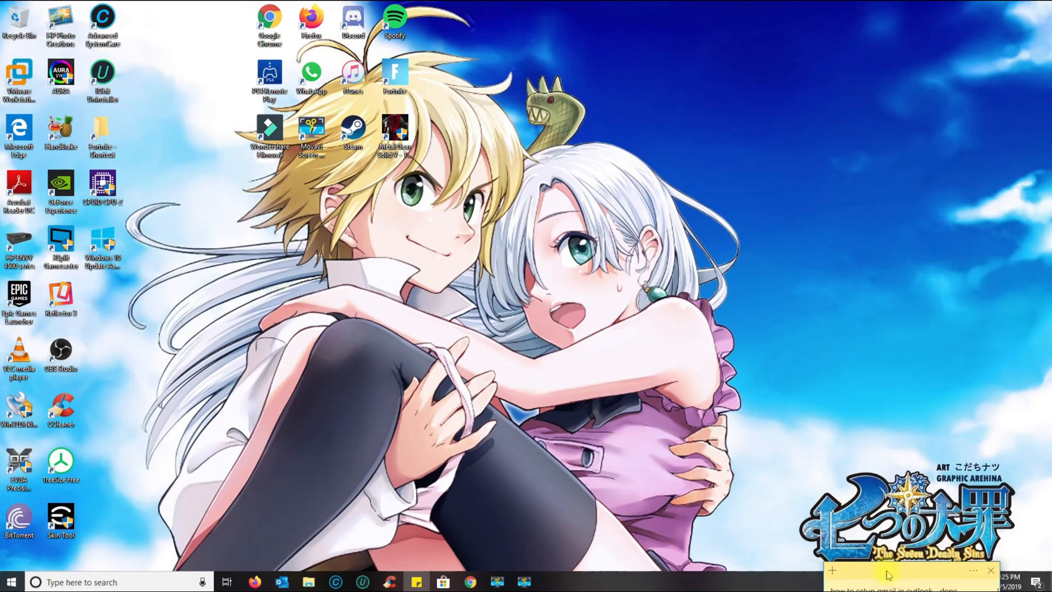
Bring the Firefox window showing the Xbox Game Pass page to the front
left_click(254, 582)
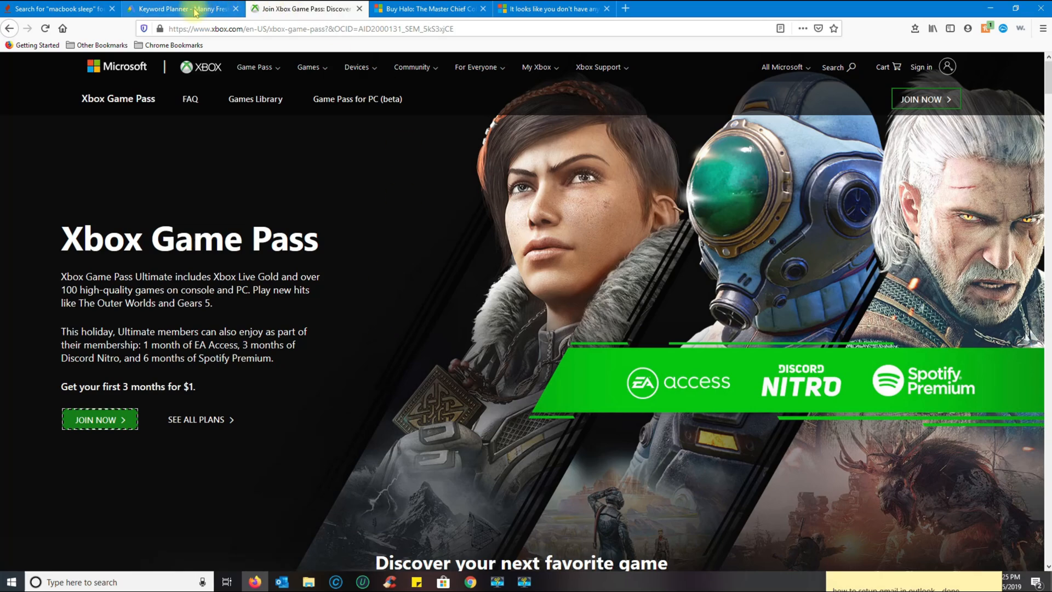
Attempt to install Halo: The Master Chief Collection and cancel the no-linked-devices prompt
left_click(430, 9)
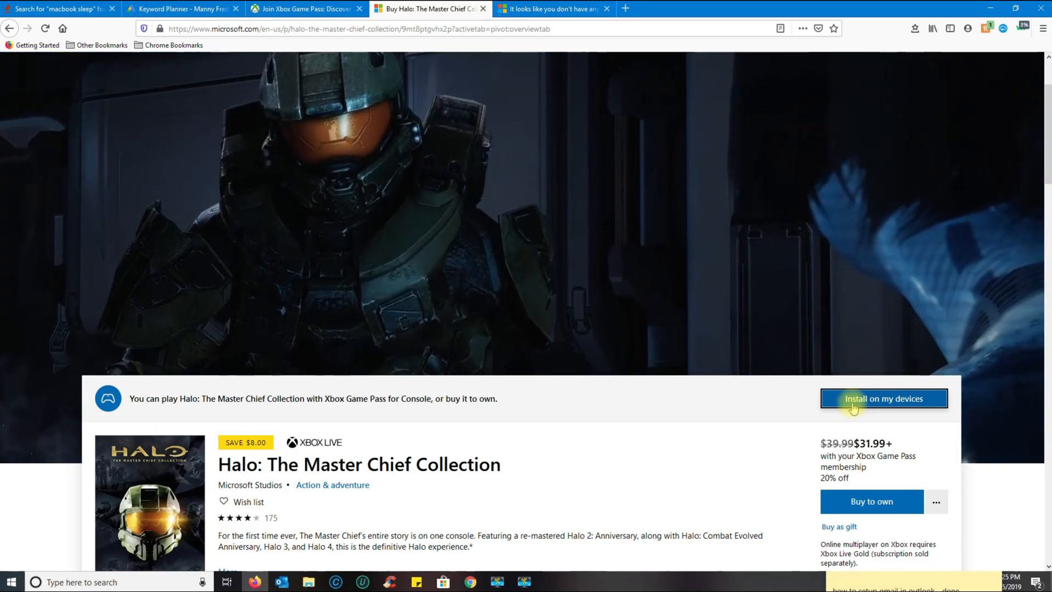
left_click(883, 398)
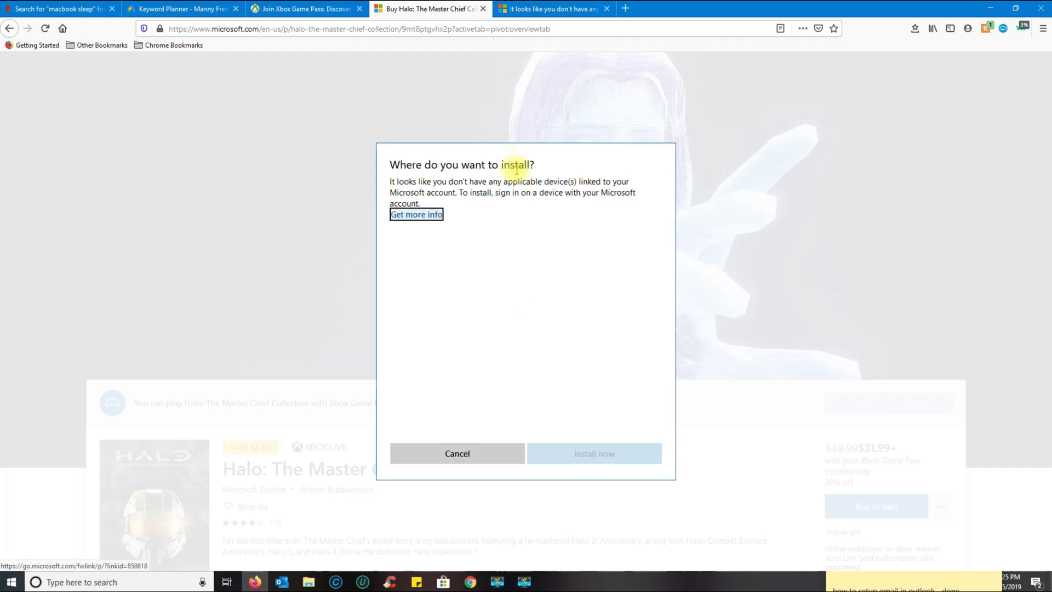
mouse_move(527, 215)
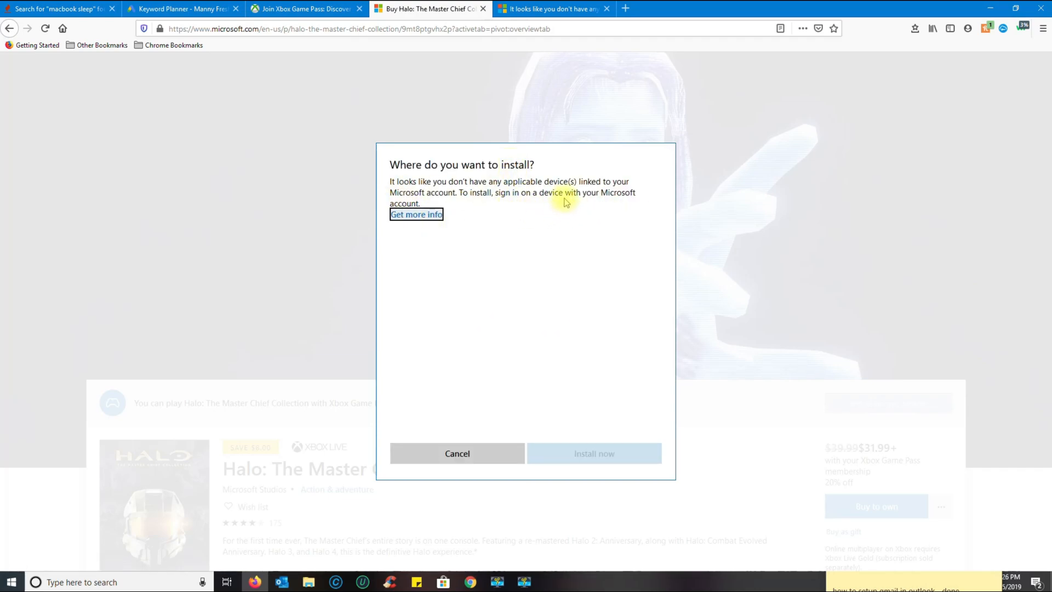
mouse_move(550, 229)
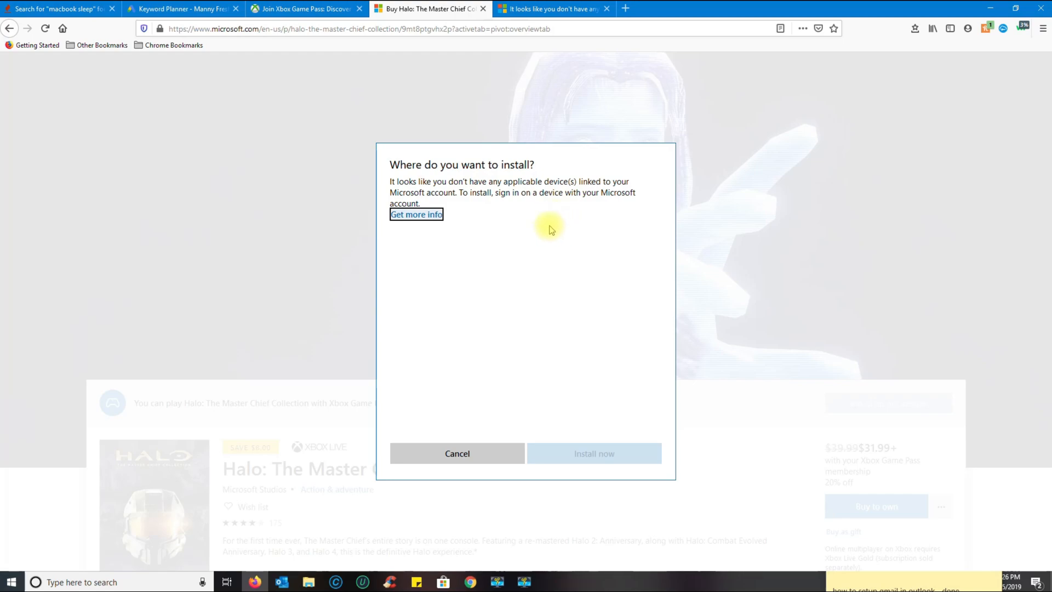
mouse_move(490, 463)
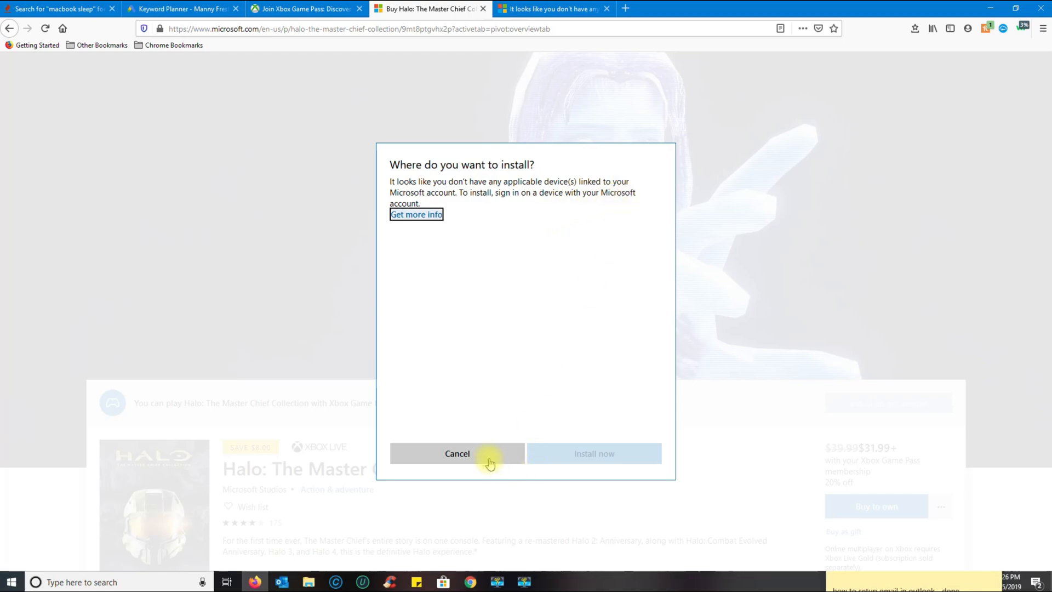
left_click(550, 9)
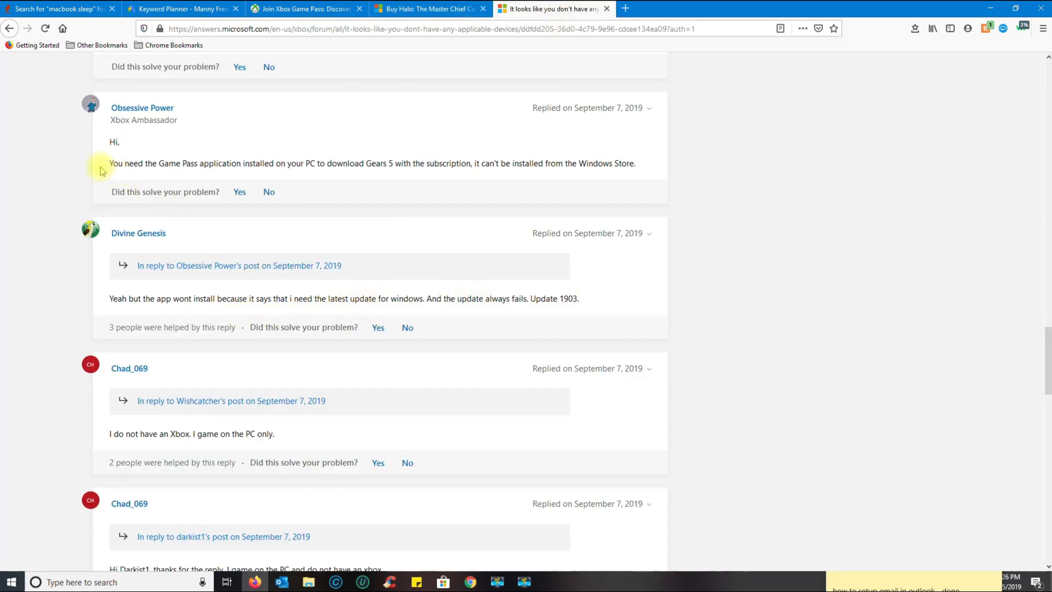
Highlight the reply saying the Game Pass app is needed, then return to the Game Pass tab
left_click_drag(110, 163, 329, 164)
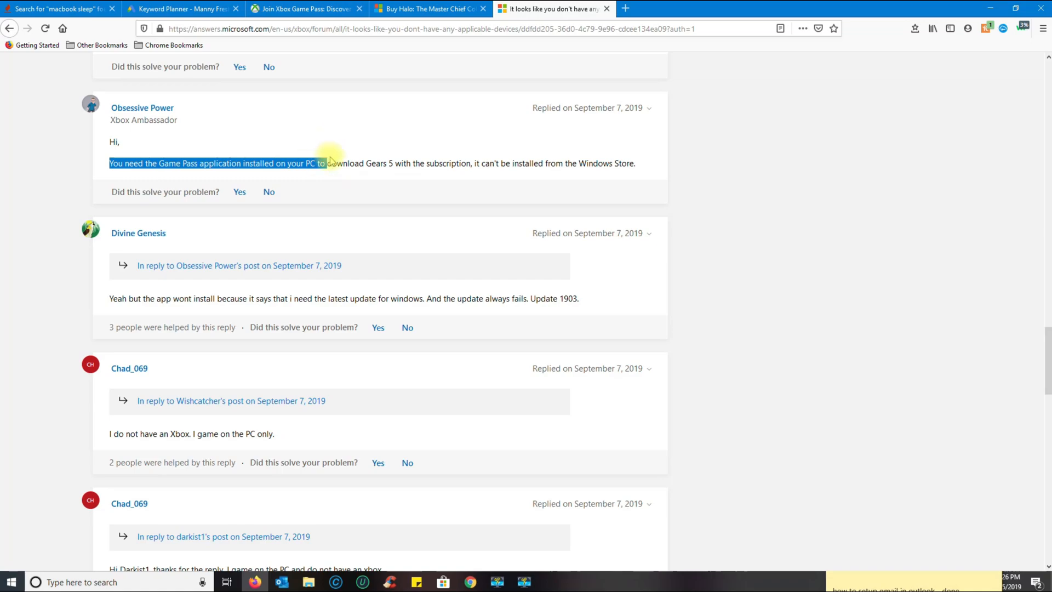
mouse_move(246, 176)
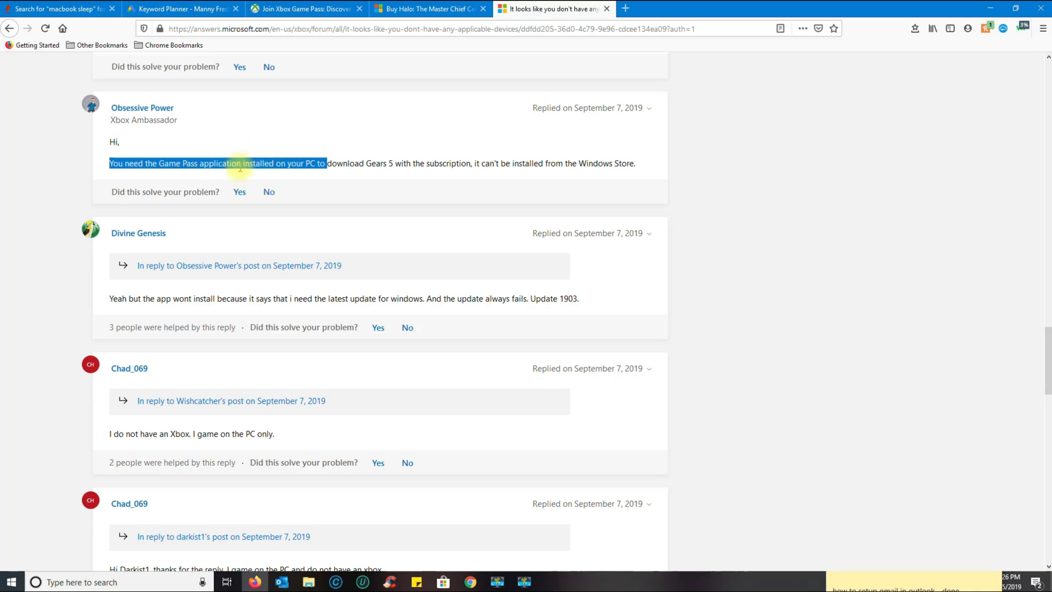
mouse_move(338, 180)
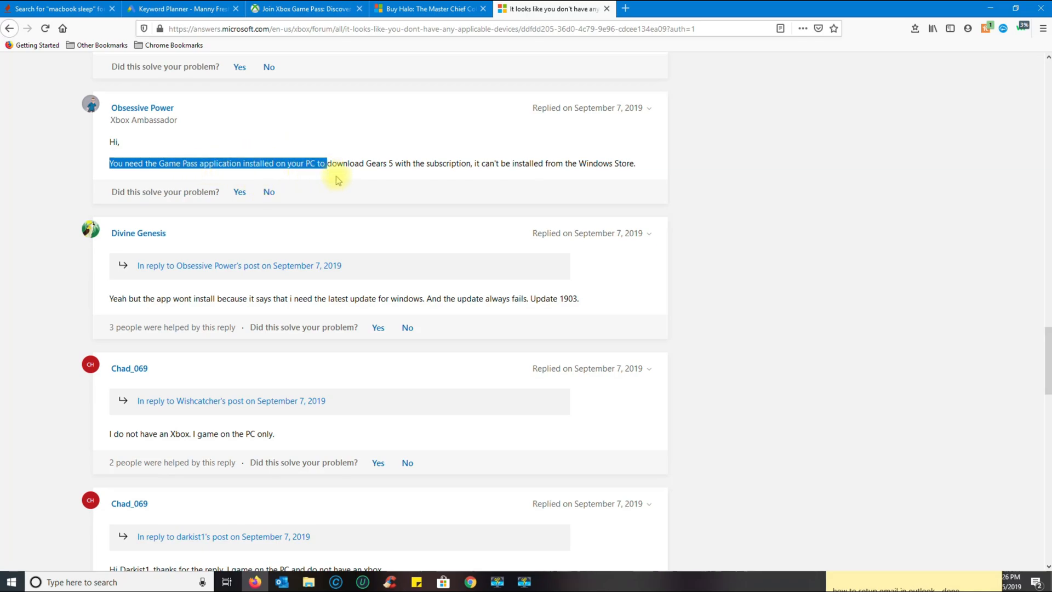
left_click(430, 9)
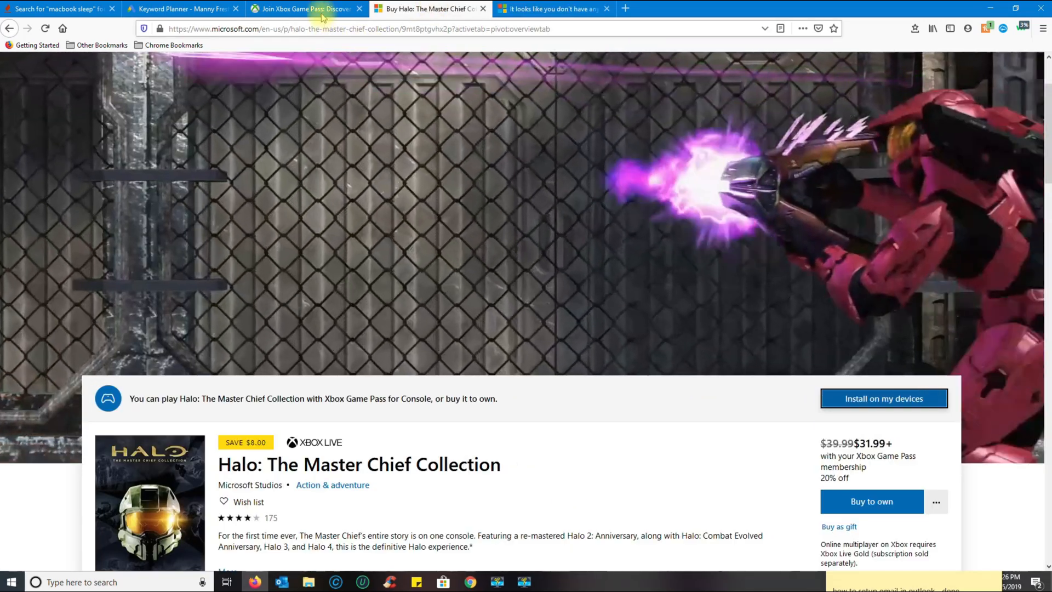
left_click(302, 9)
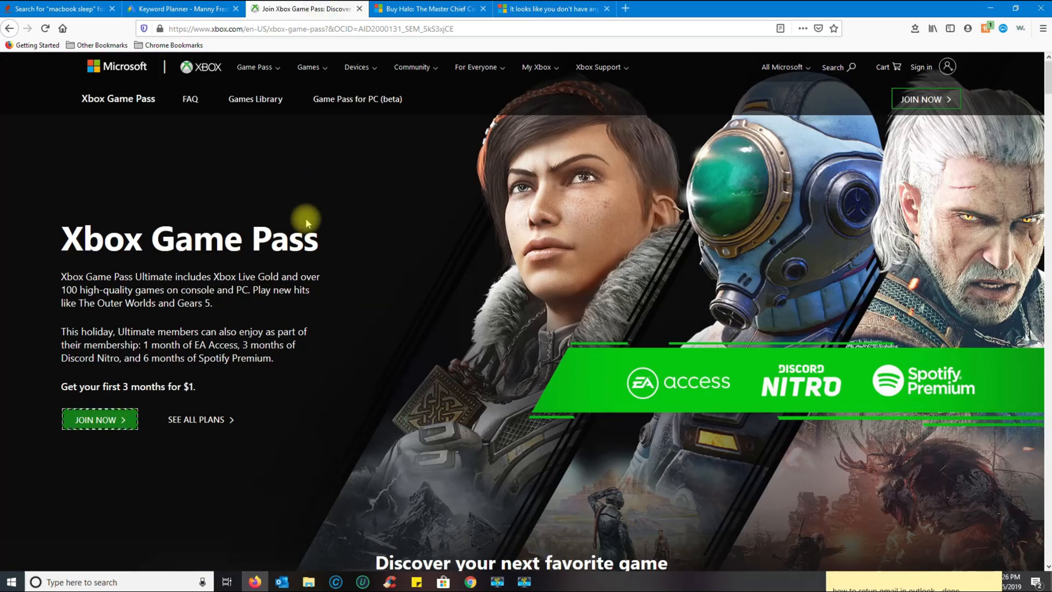
mouse_move(571, 389)
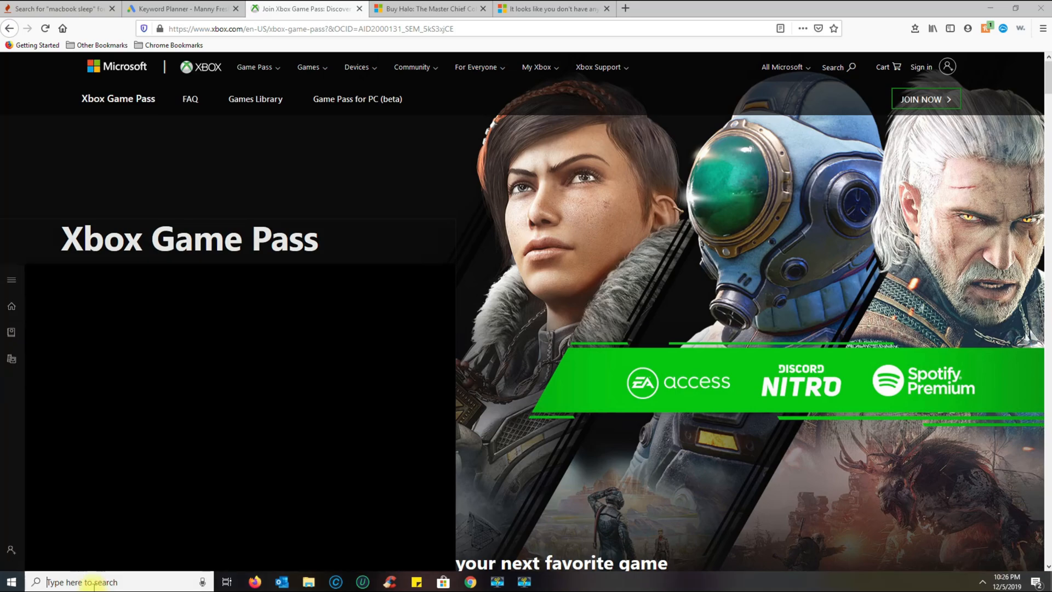
Search Microsoft Store for 'game pass' and open Xbox Game Pass for PC (Beta)'s Learn more page
type("app")
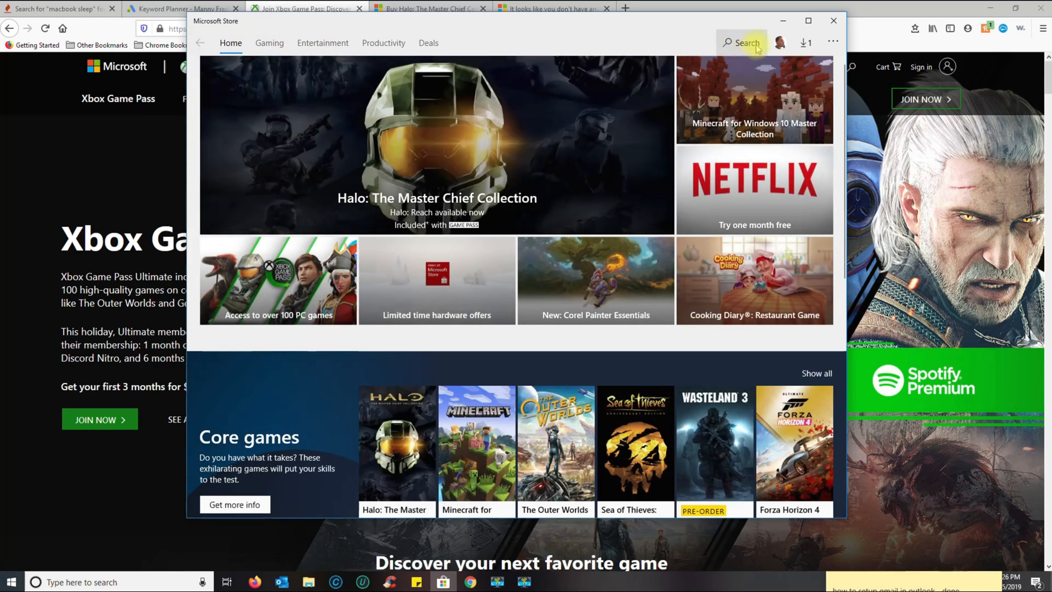
type("game pass")
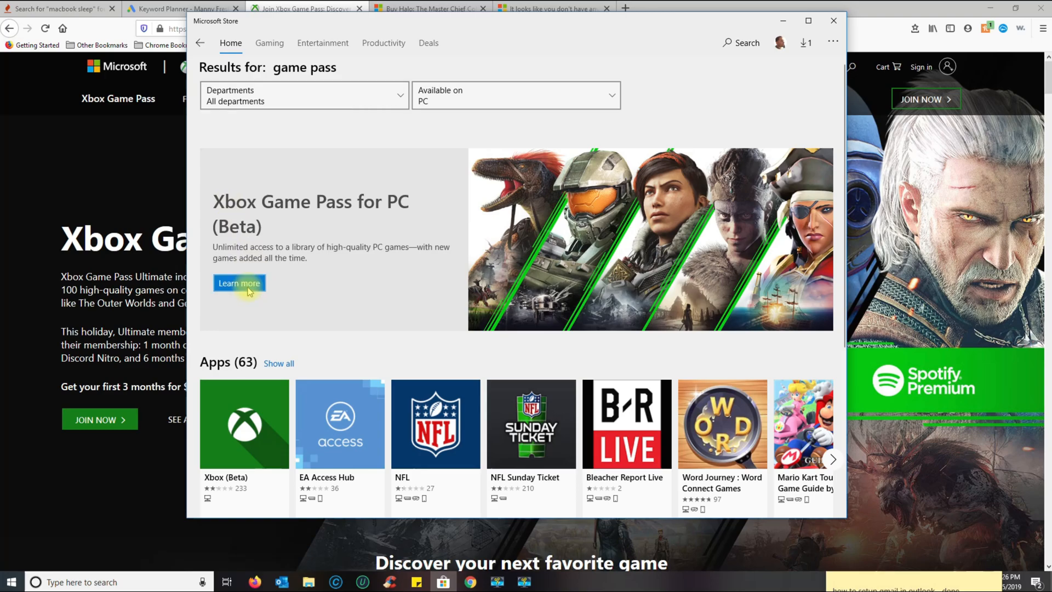
left_click(239, 282)
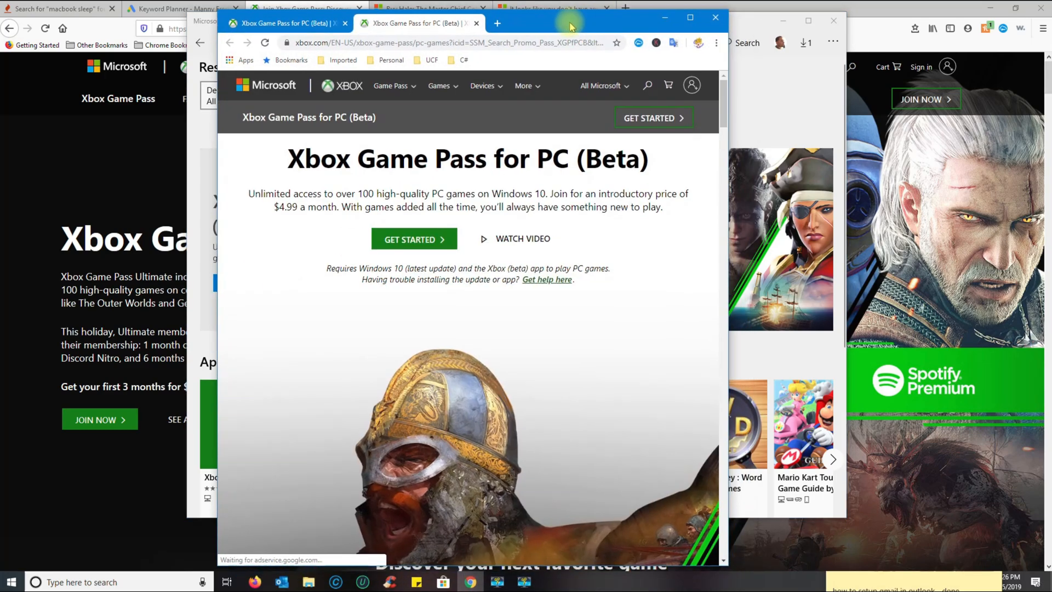
Show the four-step Game Pass for PC getting-started guide with its app download, then open File Explorer
scroll("down", 3)
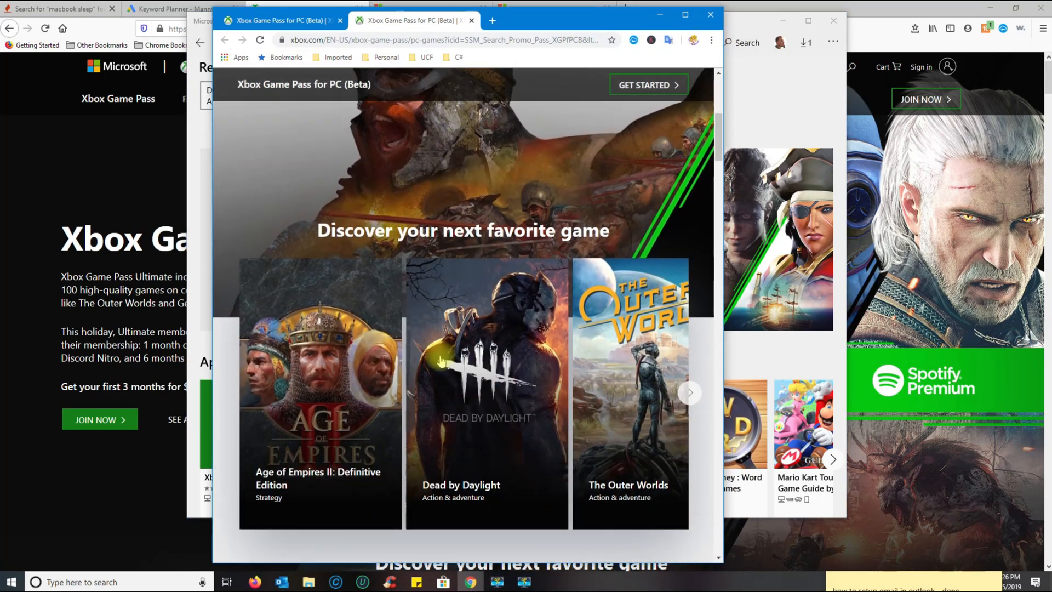
scroll("down", 3)
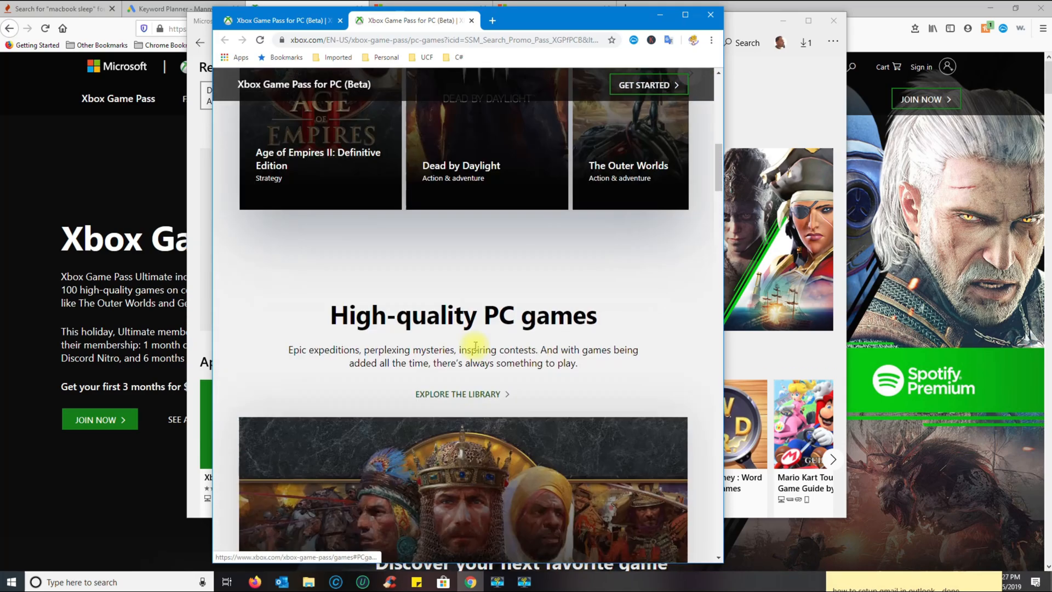
scroll("up", 3)
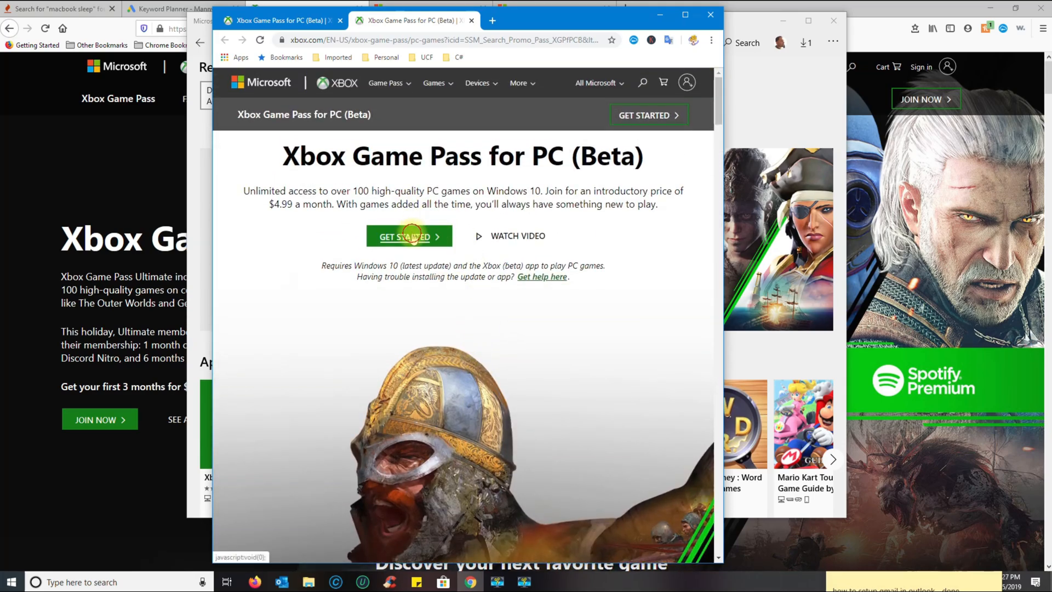
left_click(408, 235)
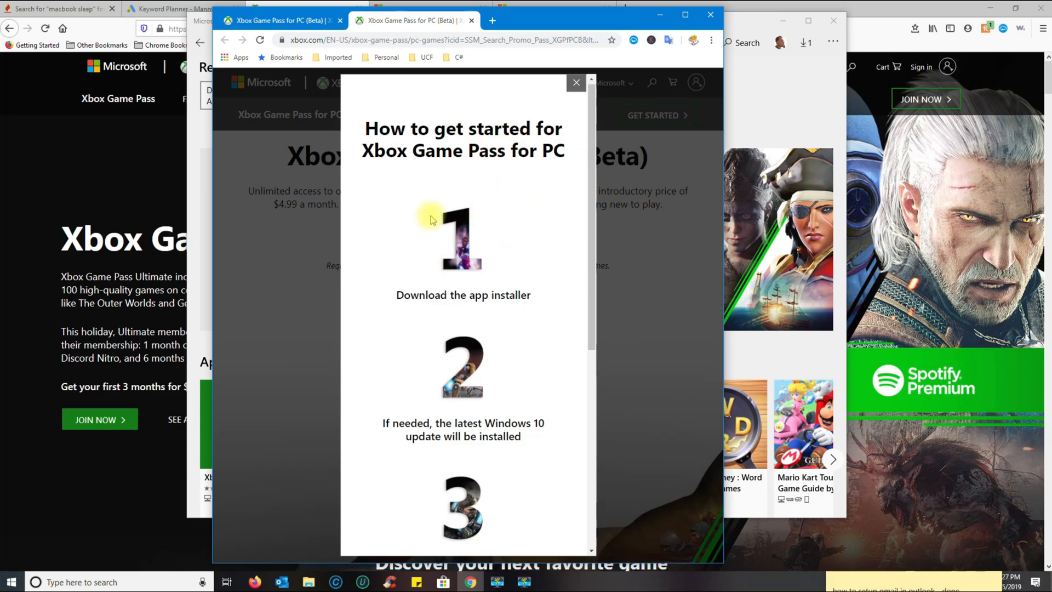
scroll("down", 3)
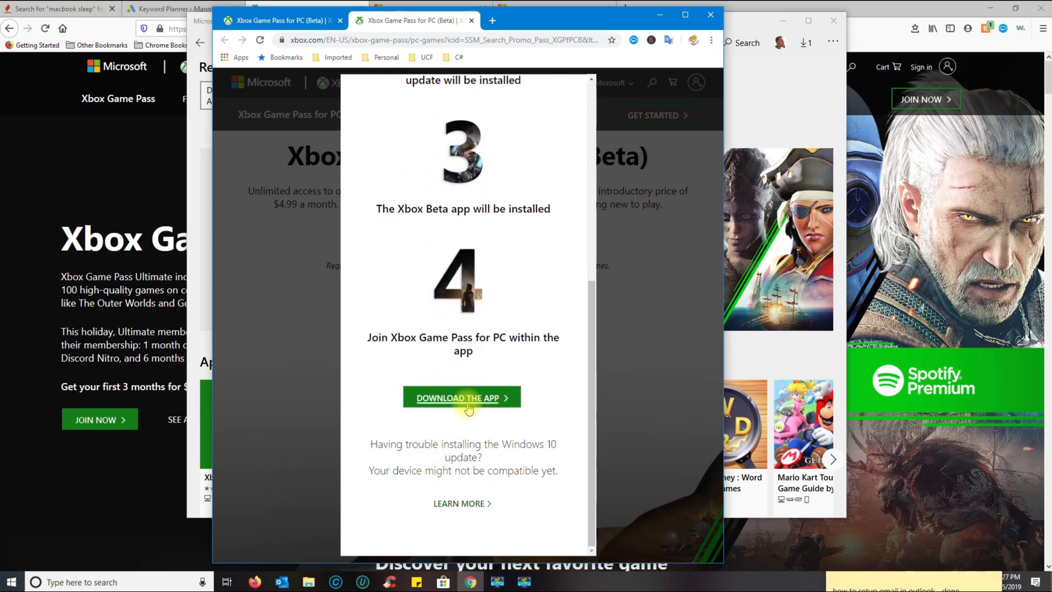
mouse_move(463, 398)
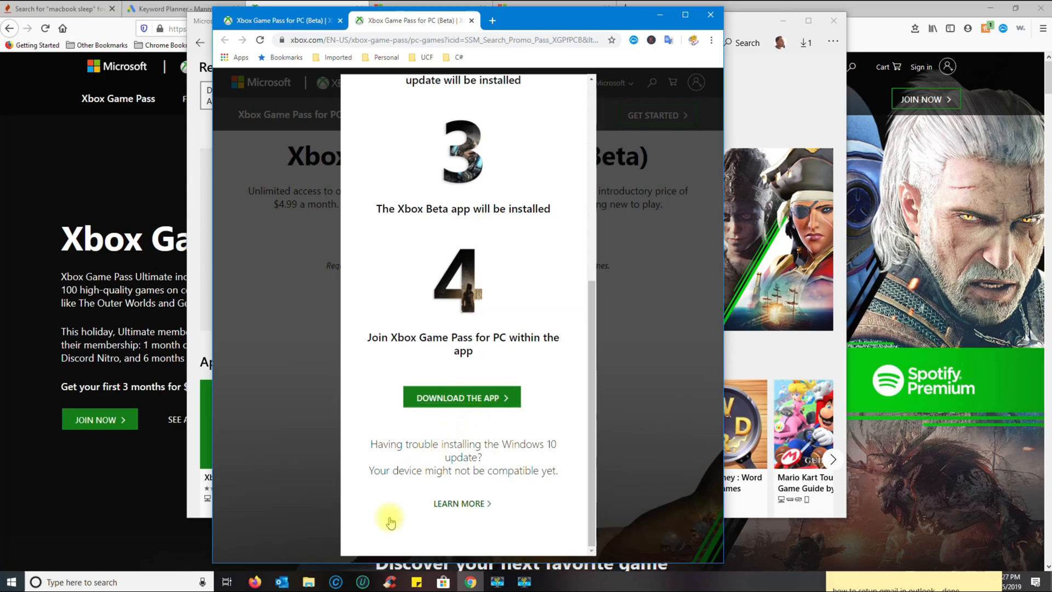
left_click(308, 582)
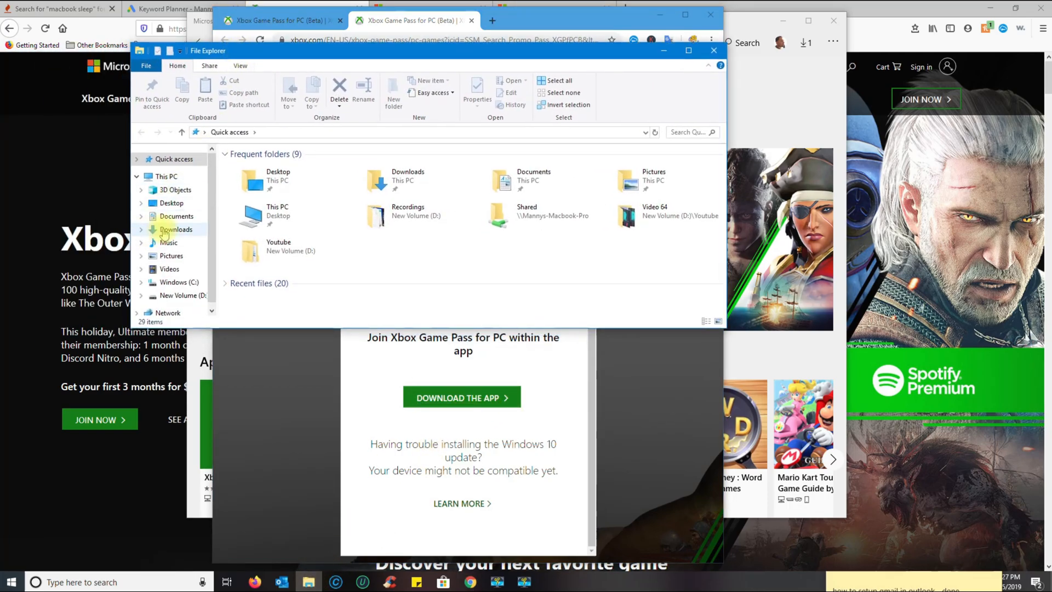
Run XboxInstaller from the Downloads folder
double_click(175, 230)
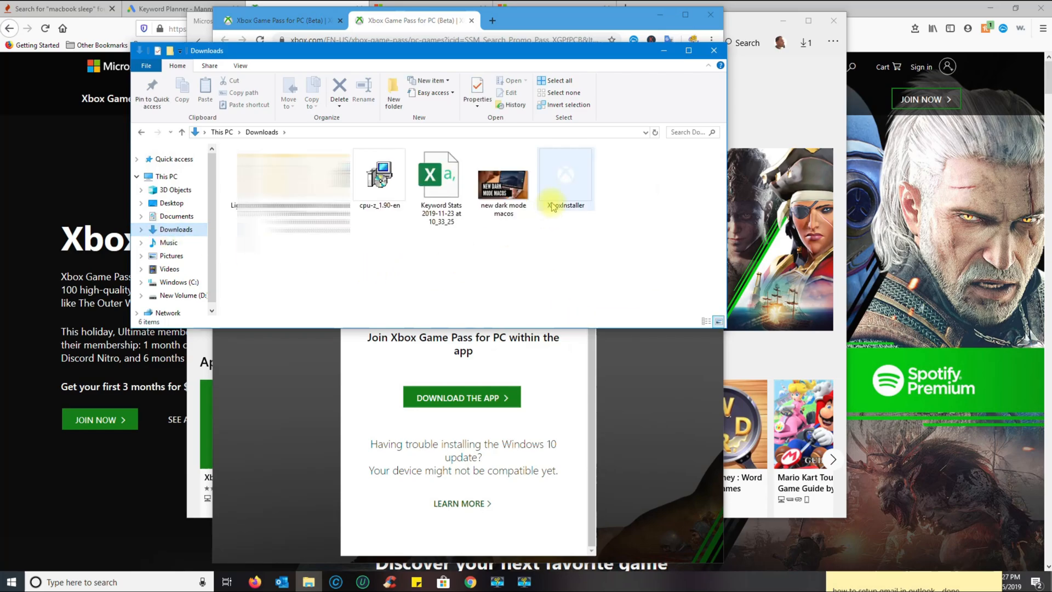
left_click(565, 179)
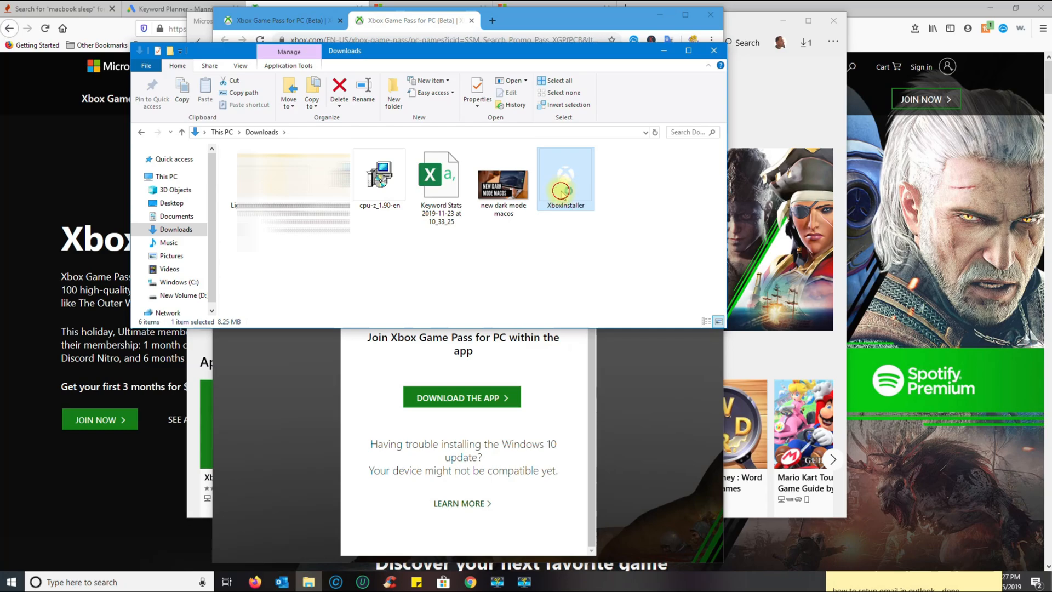
double_click(566, 171)
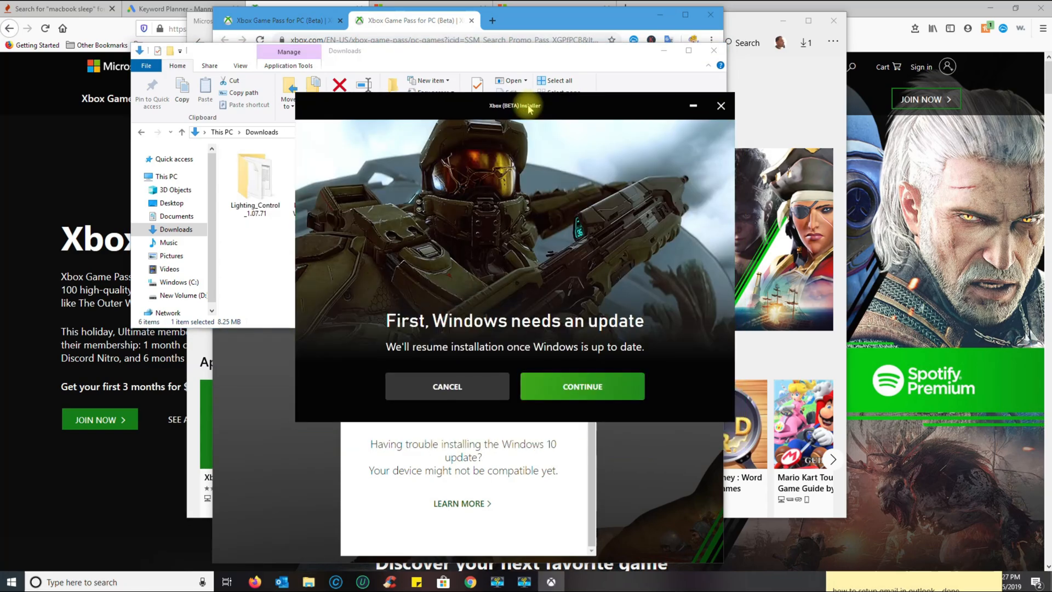
mouse_move(362, 463)
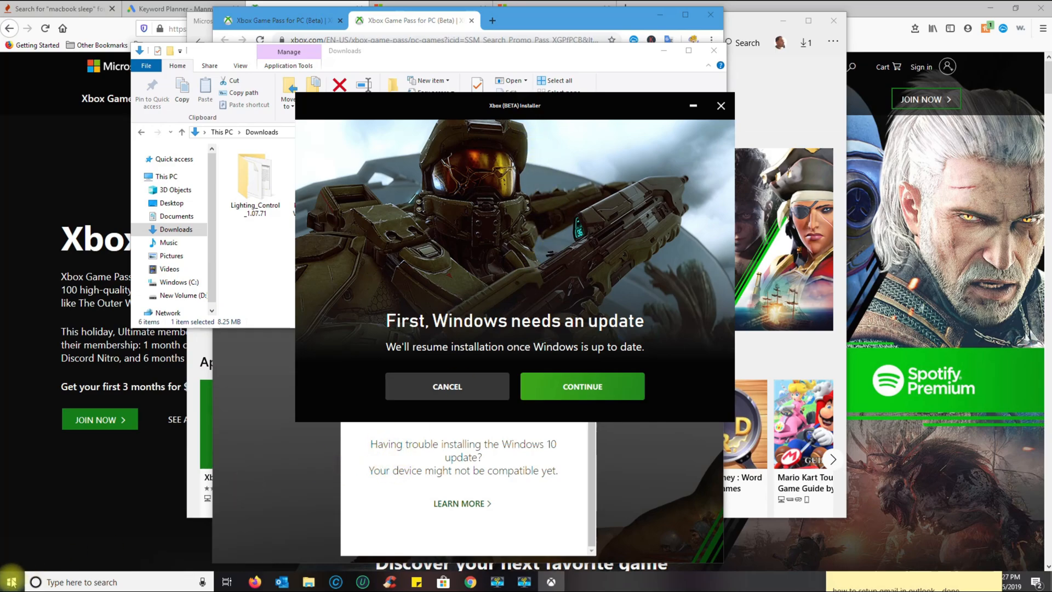
Accept the Windows update prompt, keep the Xbox app install ticked, and start the update
right_click(10, 583)
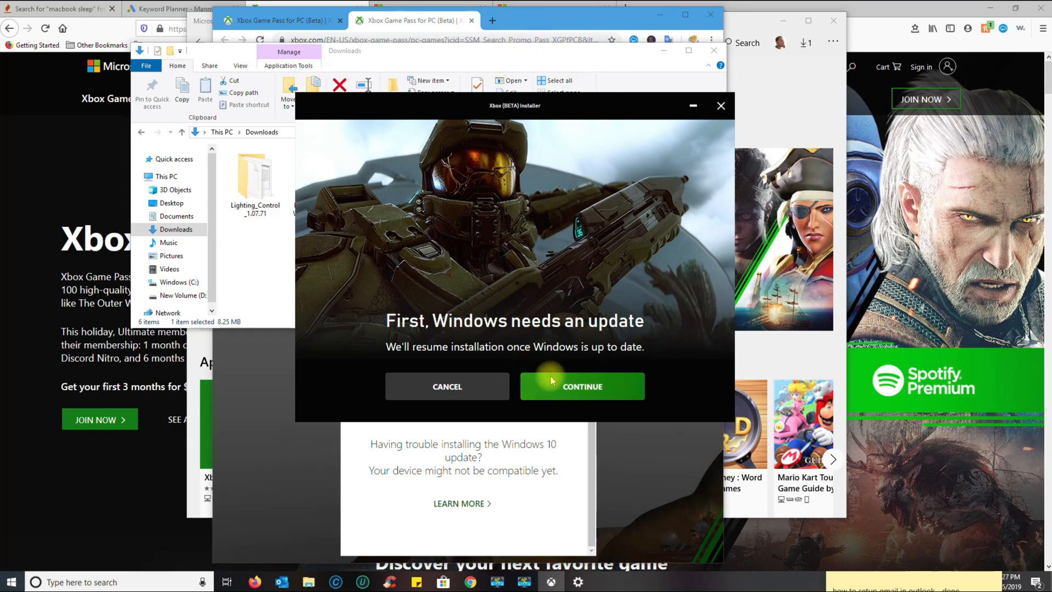
left_click(582, 386)
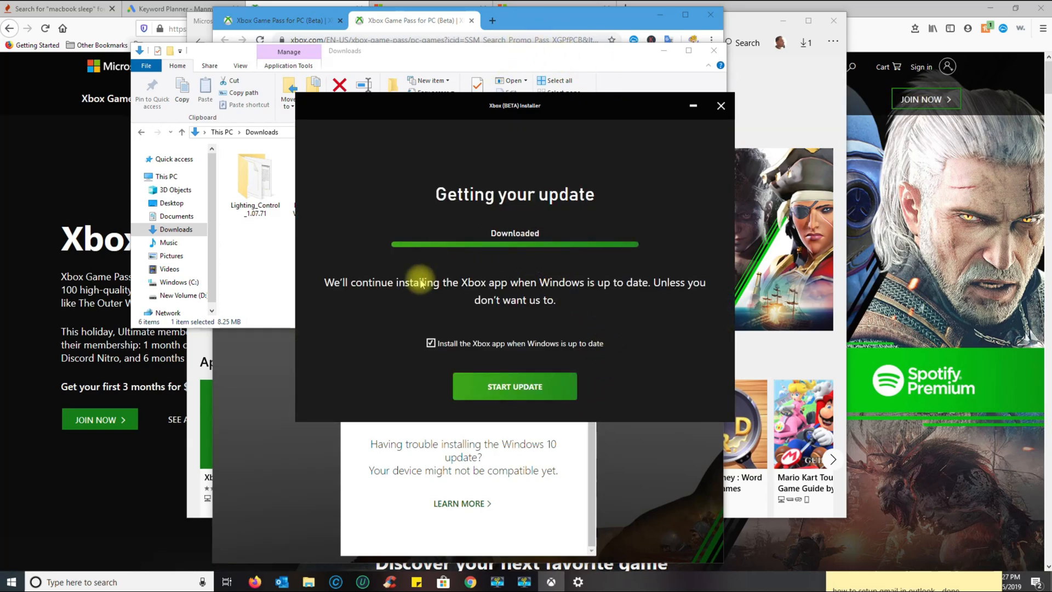
mouse_move(416, 319)
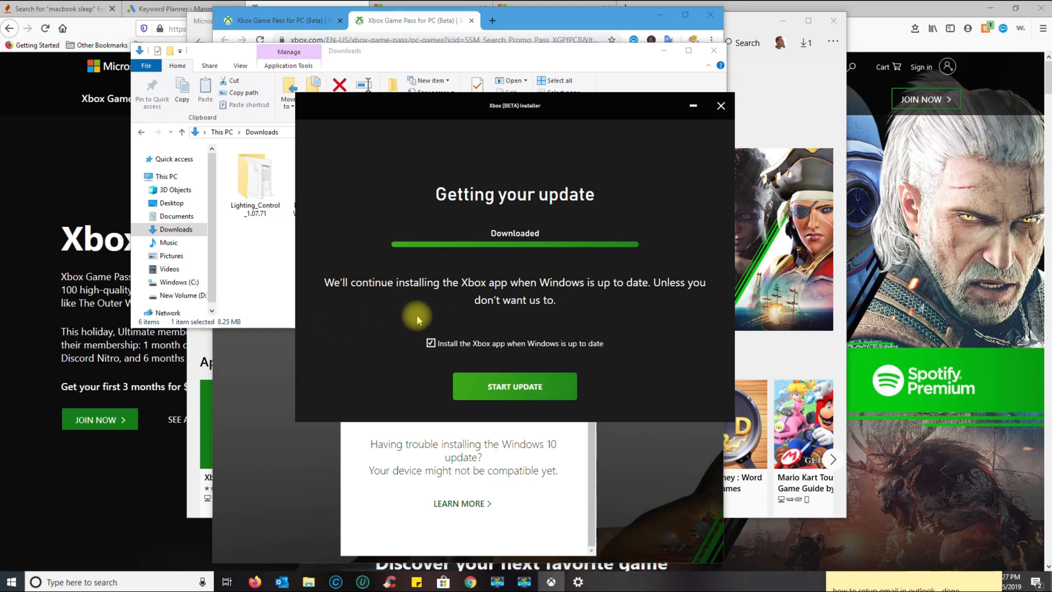
mouse_move(679, 300)
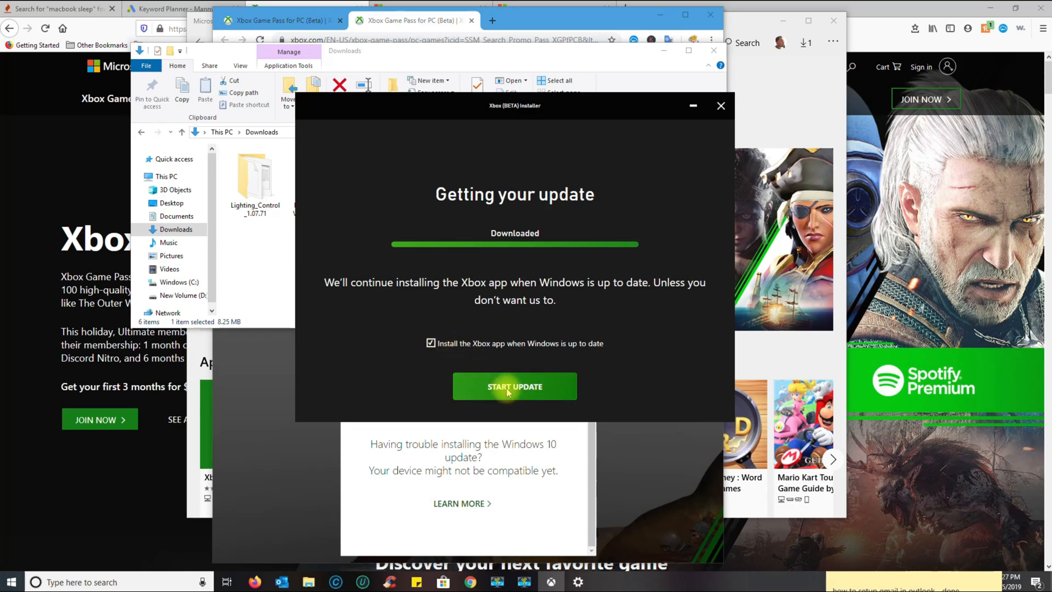
left_click(721, 105)
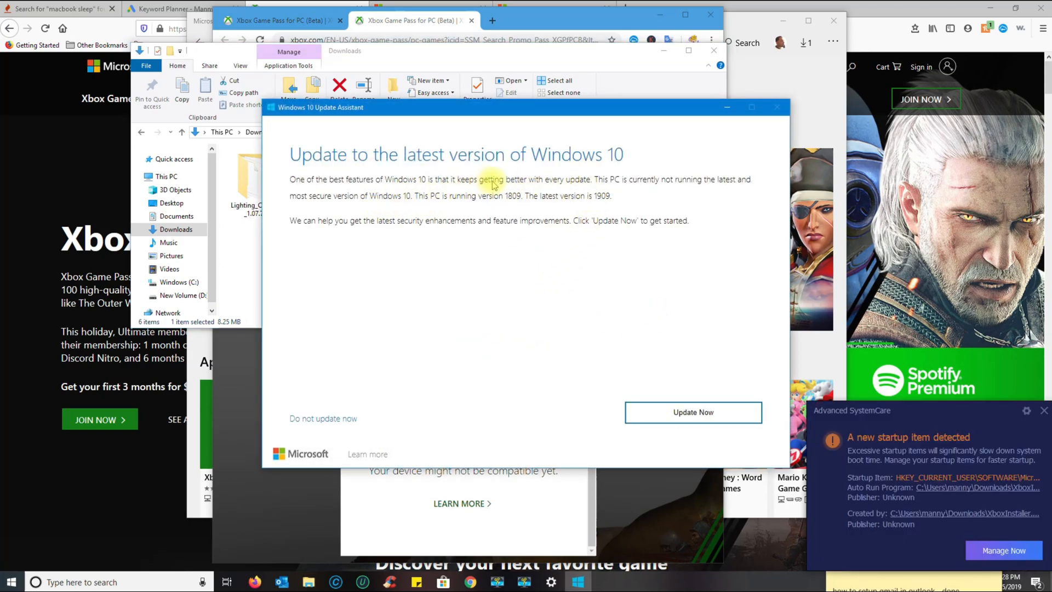
mouse_move(516, 197)
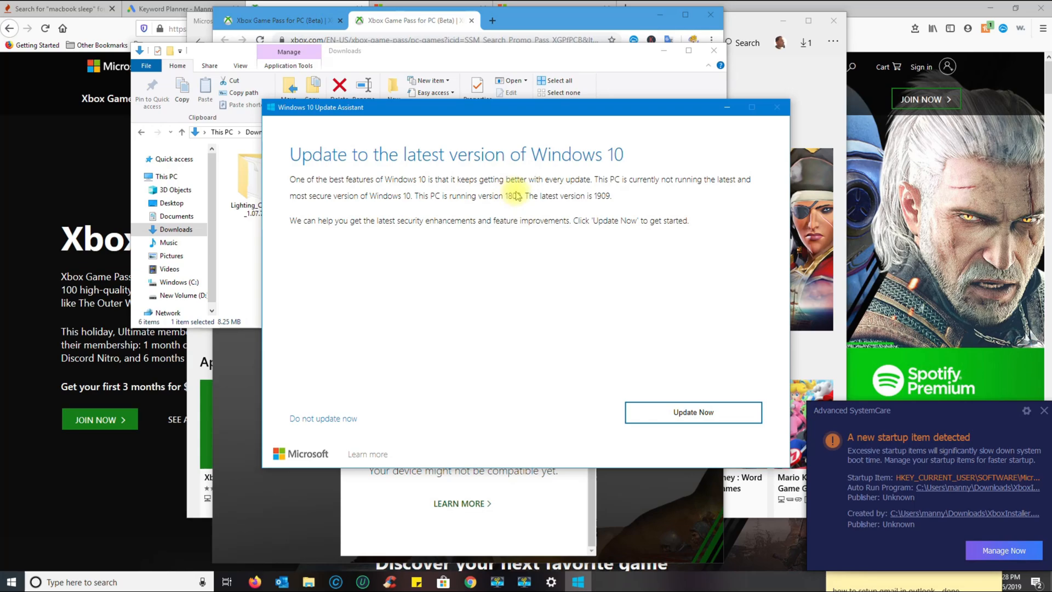
mouse_move(825, 368)
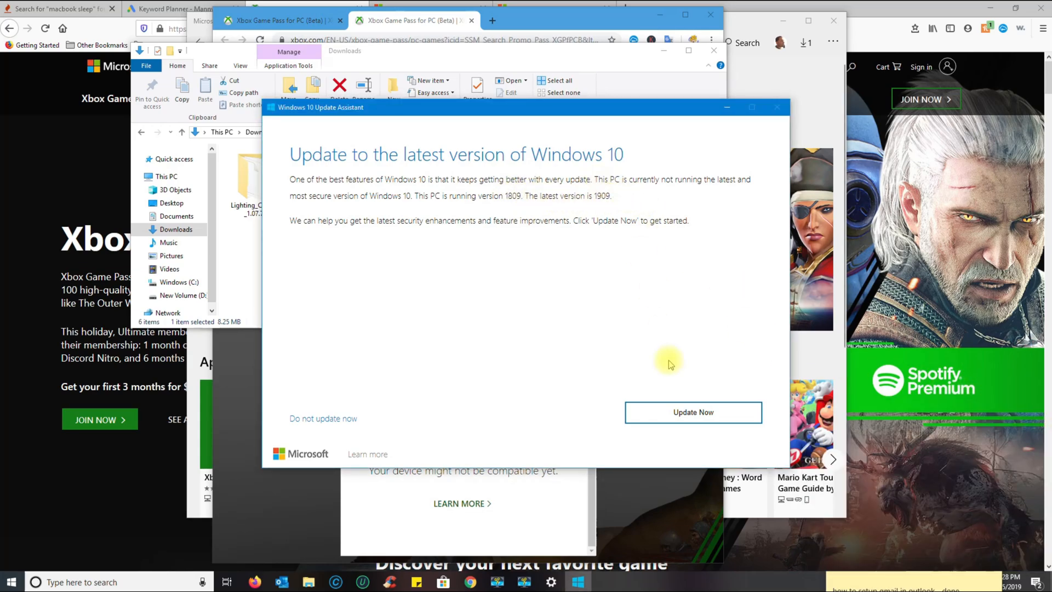
Start the Windows 10 update to version 1909 and proceed after compatibility checks pass
left_click(693, 412)
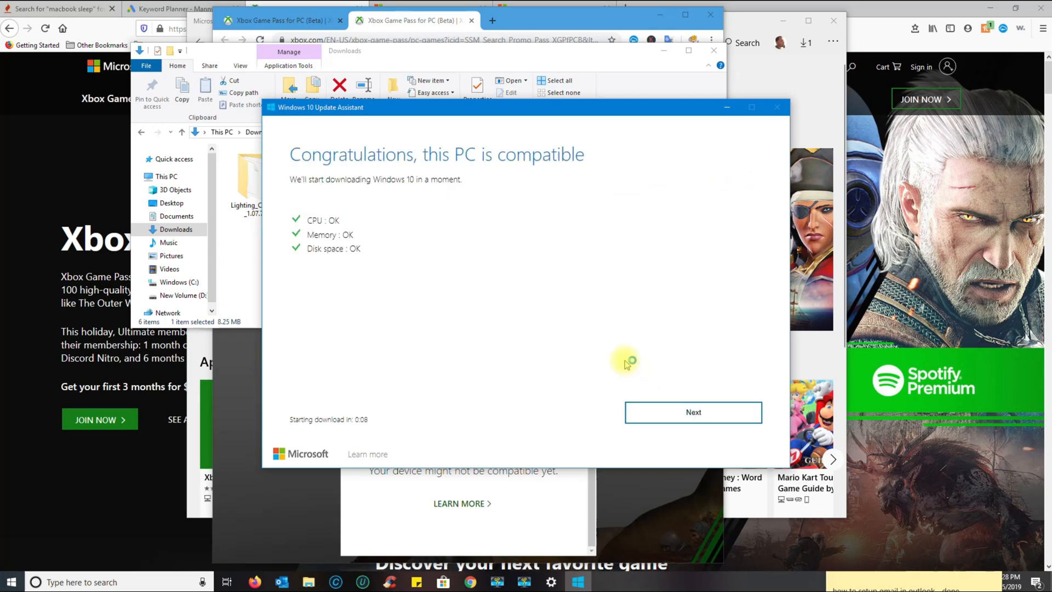
left_click(693, 413)
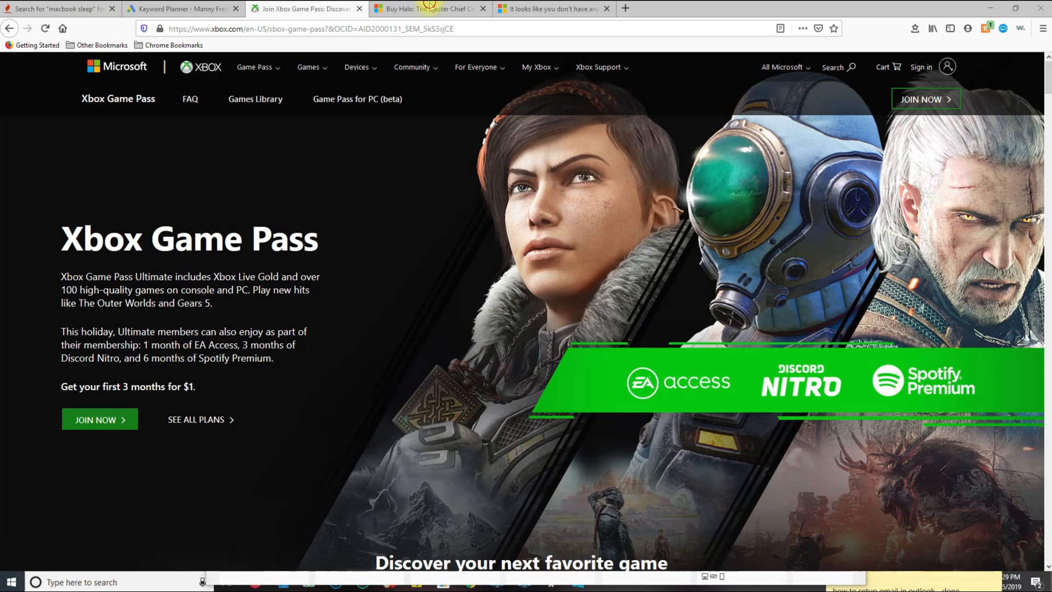
Switch to the 'Buy Halo: The Master Chief Collection' tab in Firefox
left_click(430, 9)
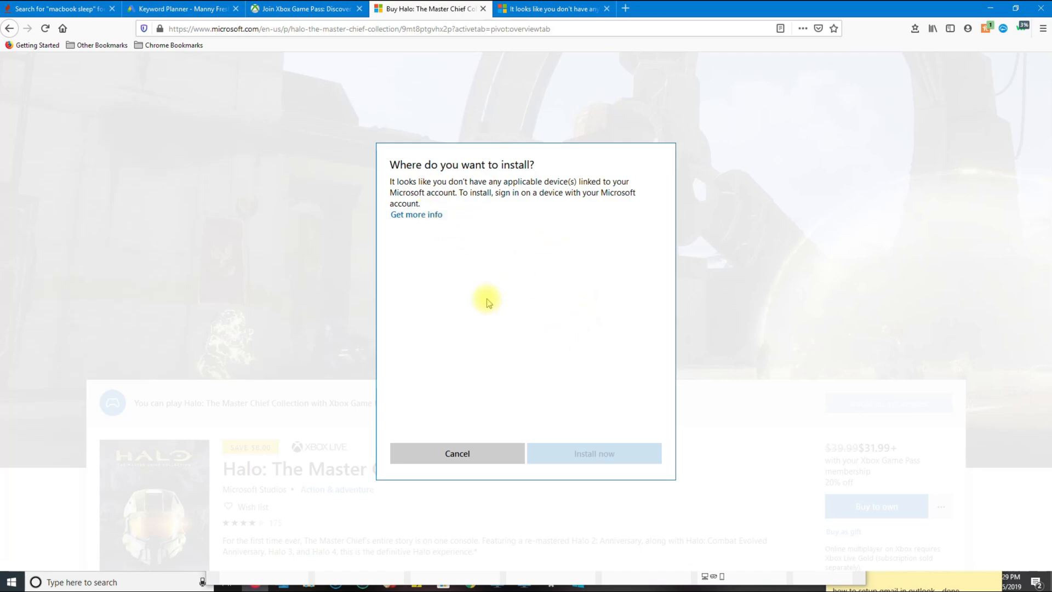
mouse_move(416, 214)
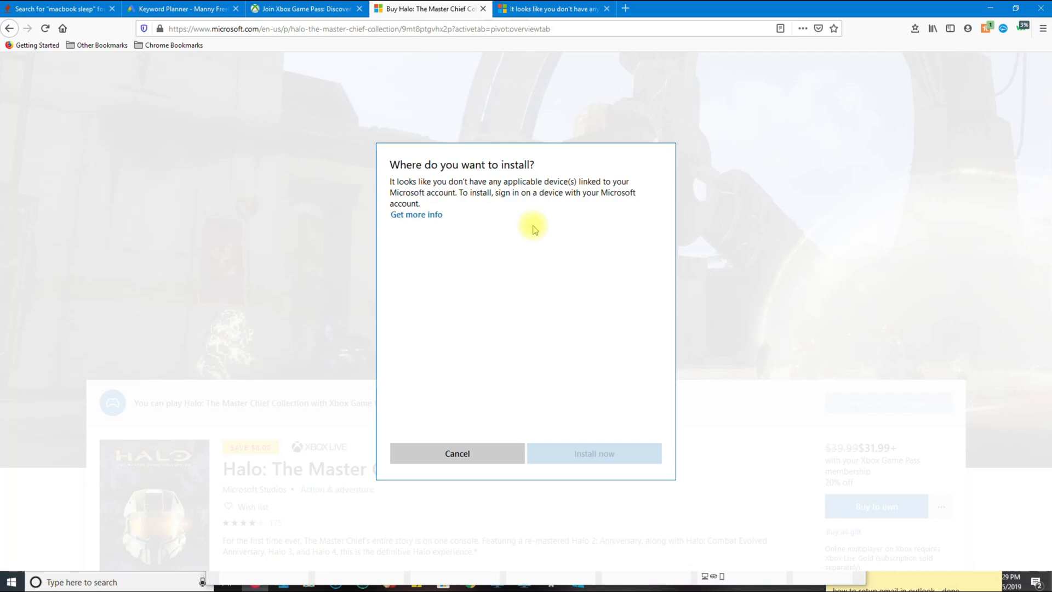
mouse_move(463, 256)
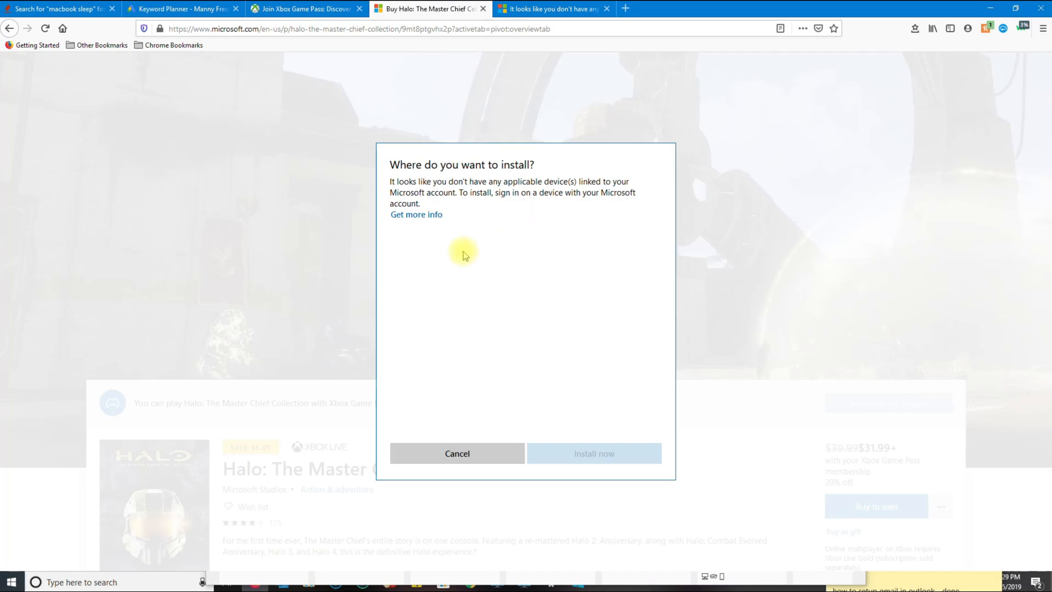
mouse_move(893, 71)
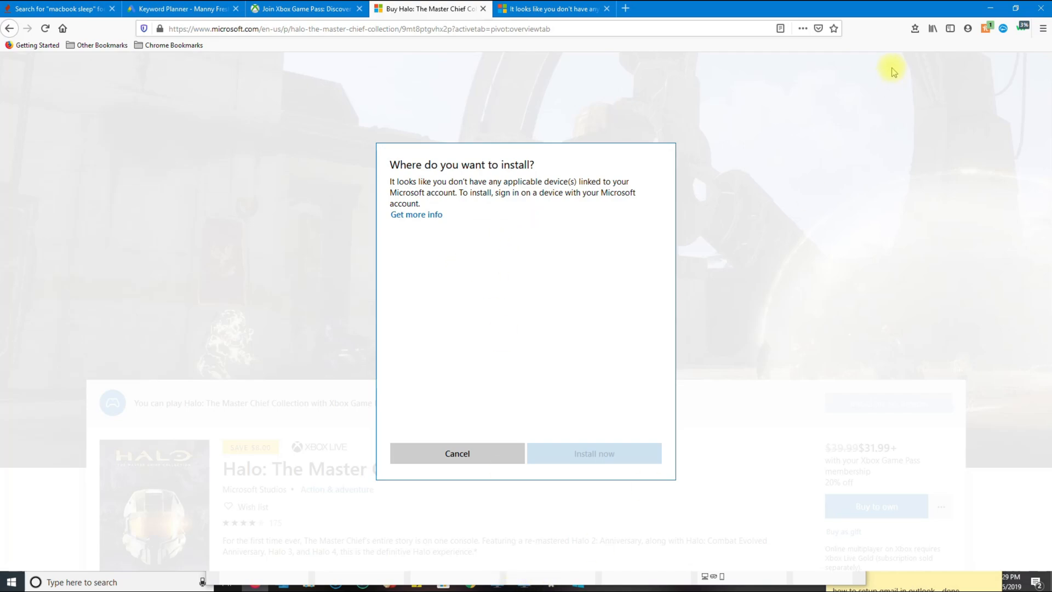
mouse_move(485, 116)
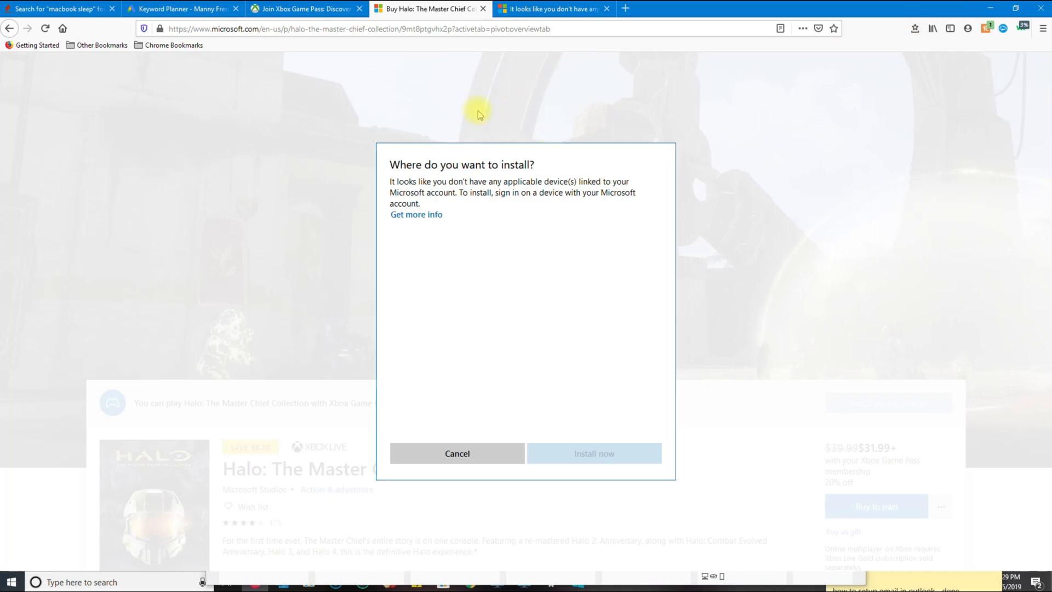
mouse_move(481, 125)
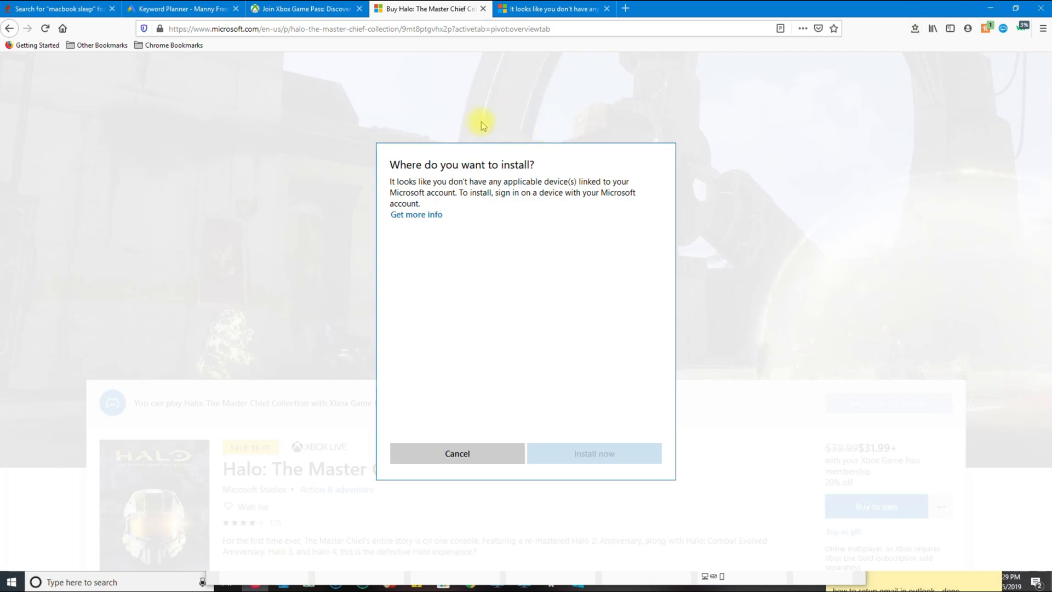
mouse_move(481, 120)
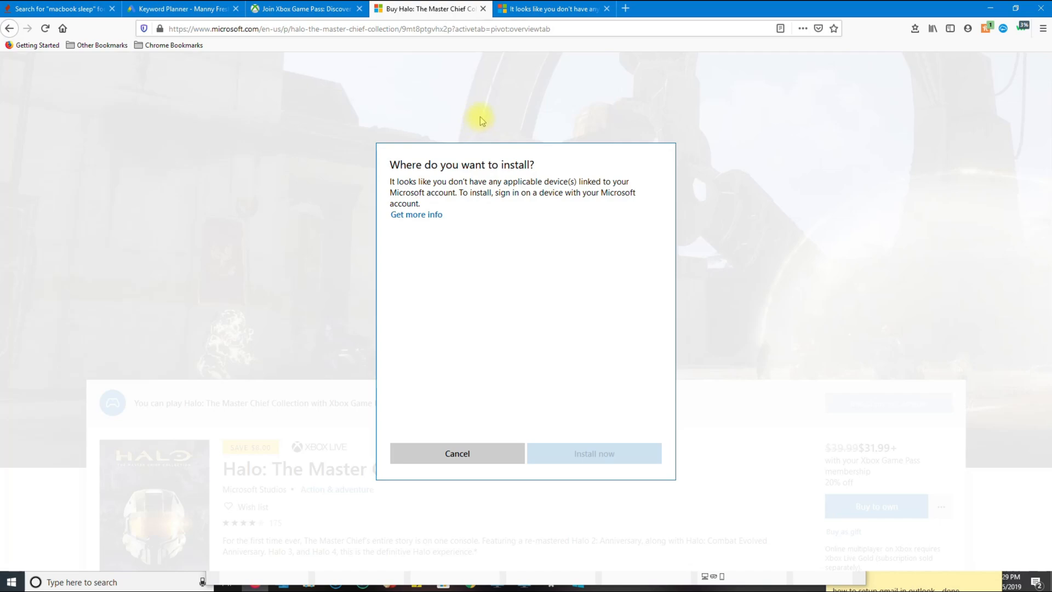
mouse_move(481, 122)
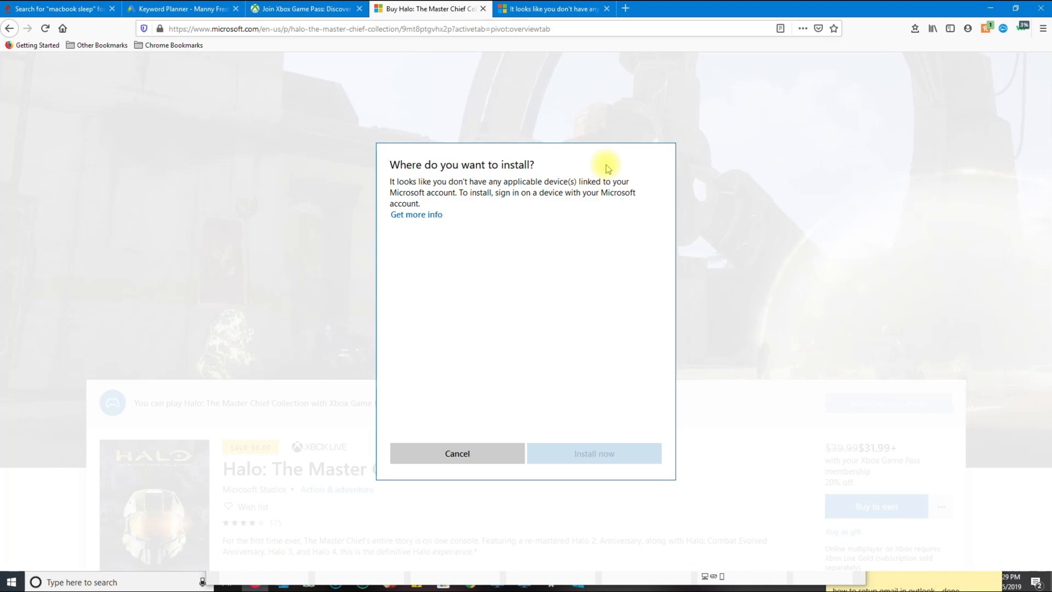
mouse_move(614, 178)
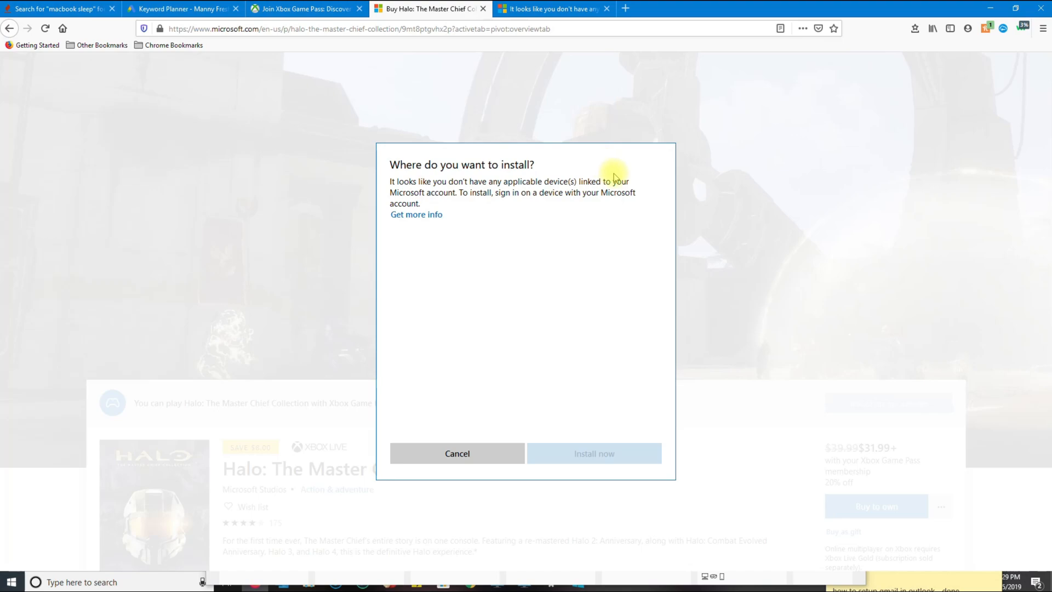